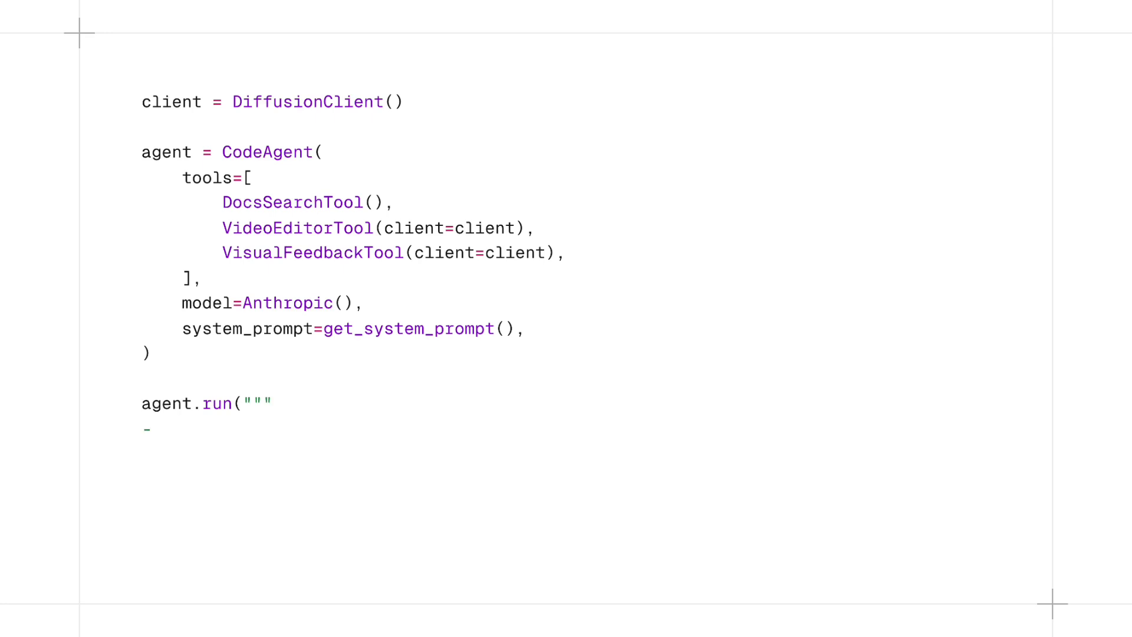
Step: Write the agent prompt setting raycast.png as the composition background and animating the 'You Need' top-left text
text(- Set raycast.png as the background of the composition)
text(- Add a text in the top-left corner with the phrase "Attention Is All)
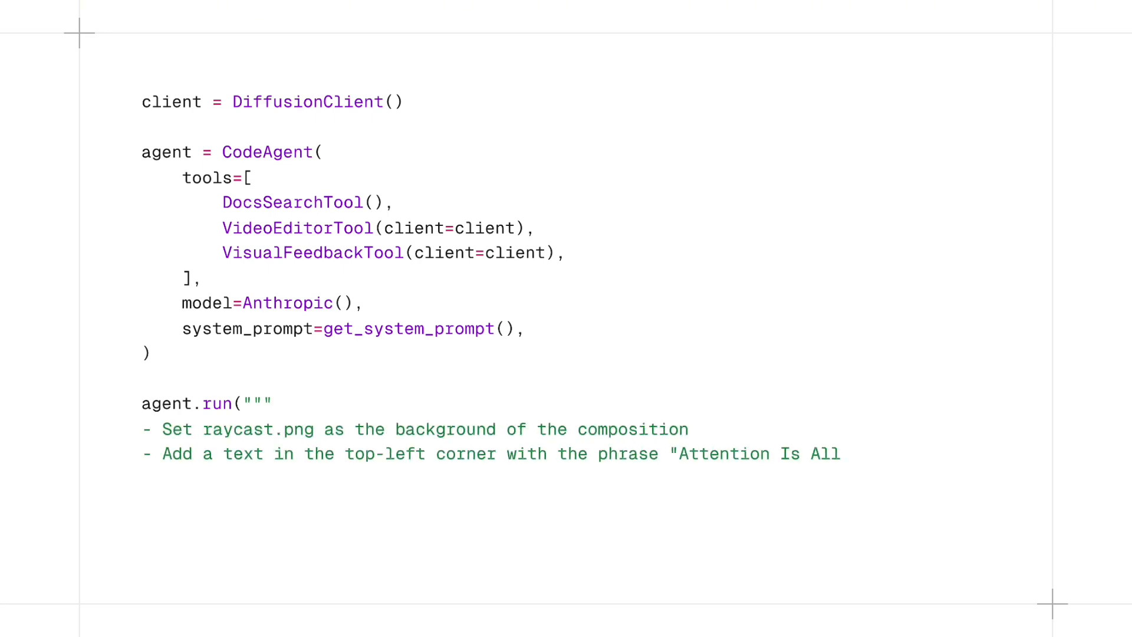
text(You Need", and animate it)
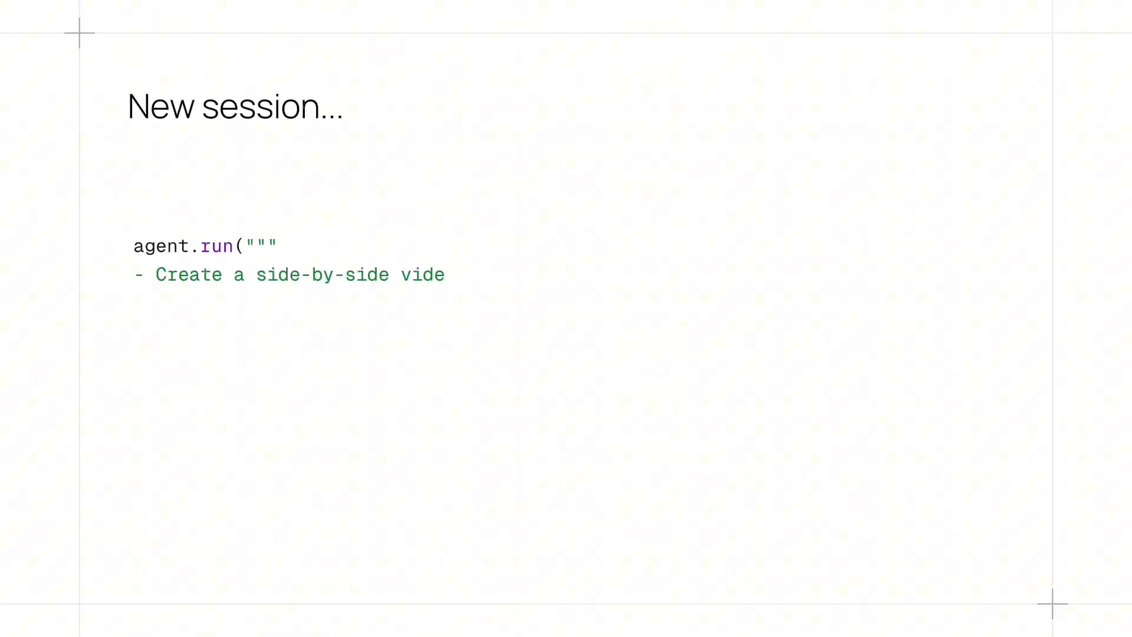
Step: Write the new-session prompt for a side-by-side composition of horizontal.mp4 (16:9, left) and vertical.mp4 (9:16, right)
text(o composition with horizontal.mp4 (16:9, left) and vertical.mp4 (9:16, right), separated by 50px.)
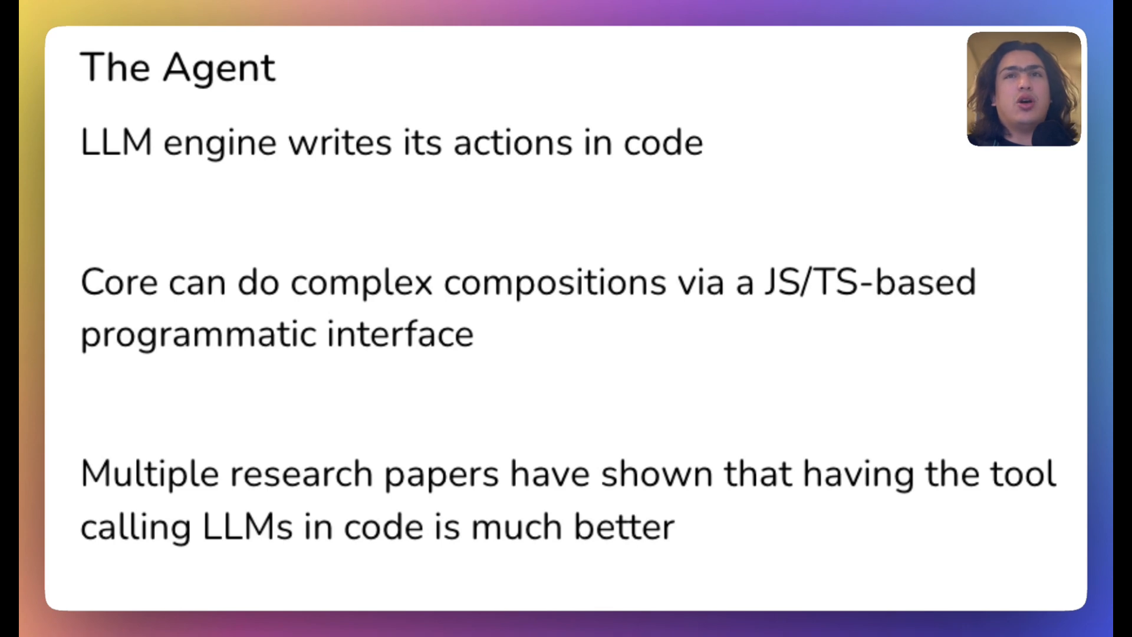
key(Right)
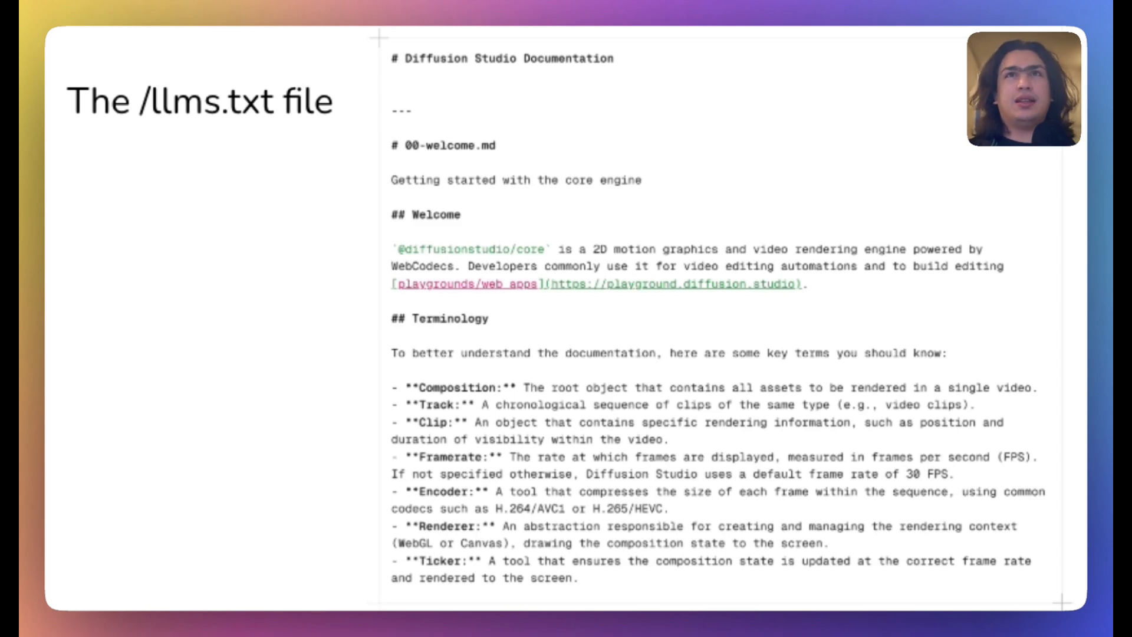